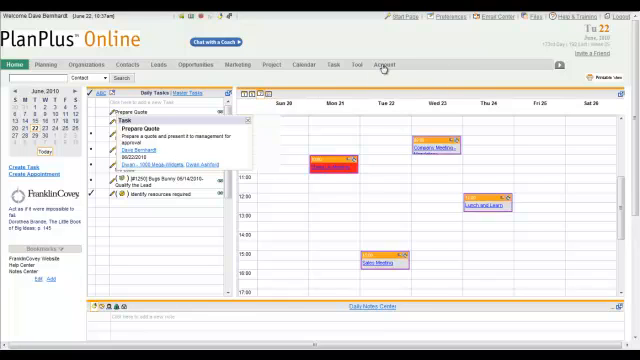
Leave the home calendar for the Account preferences page.
{"action": "left_click", "coordinate": [377, 64]}
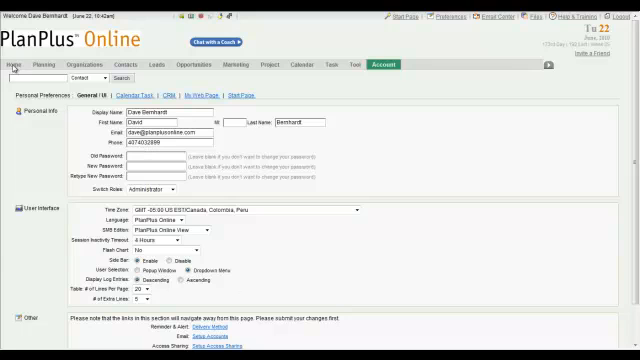
Return to the Home calendar showing the week's appointments and daily tasks.
{"action": "left_click", "coordinate": [16, 63]}
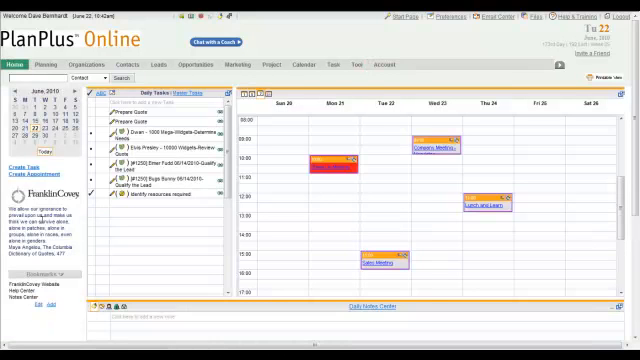